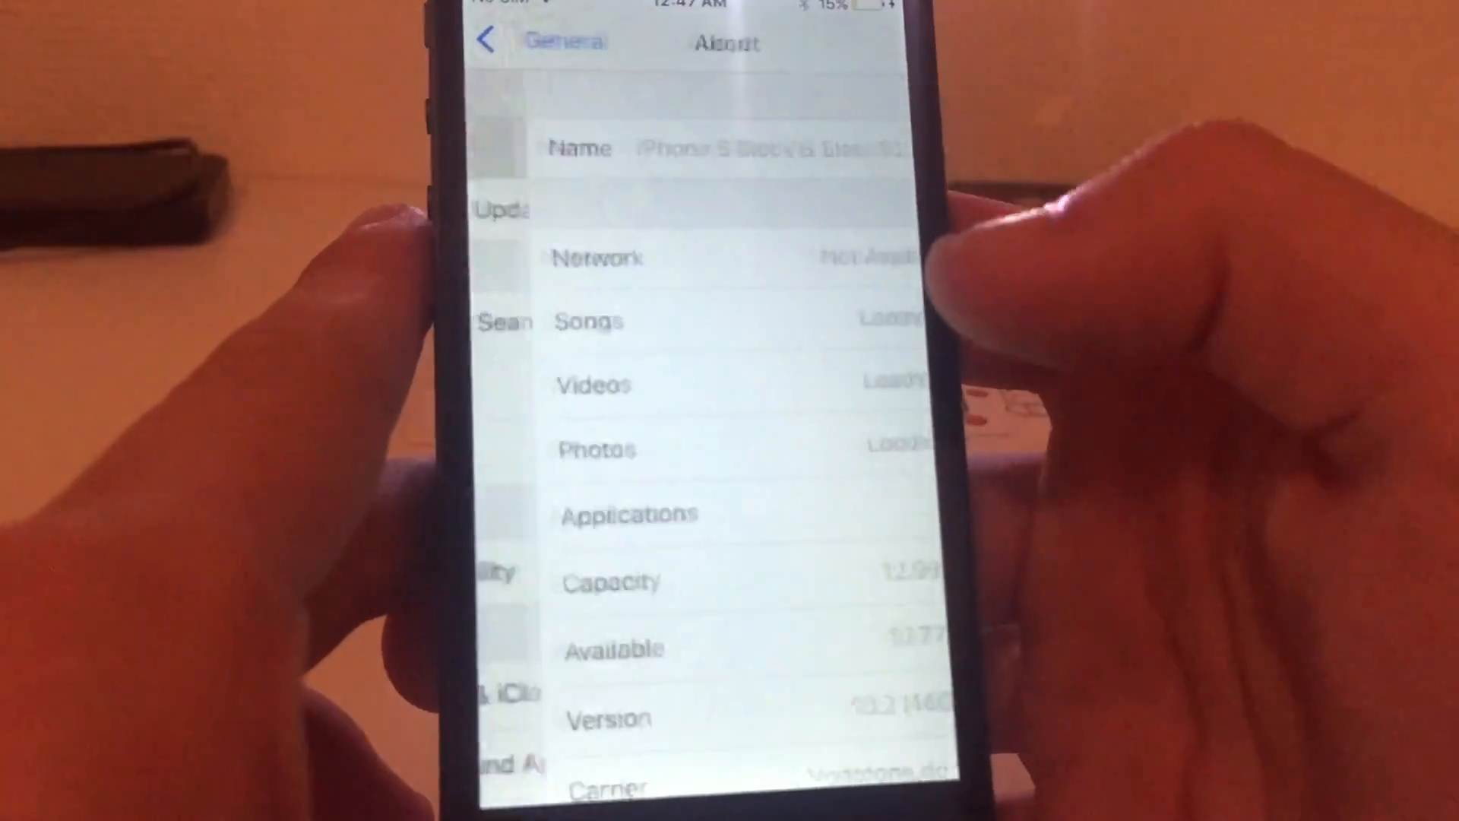
Step: Scroll down the General list and open Accessibility
scroll("down", 3)
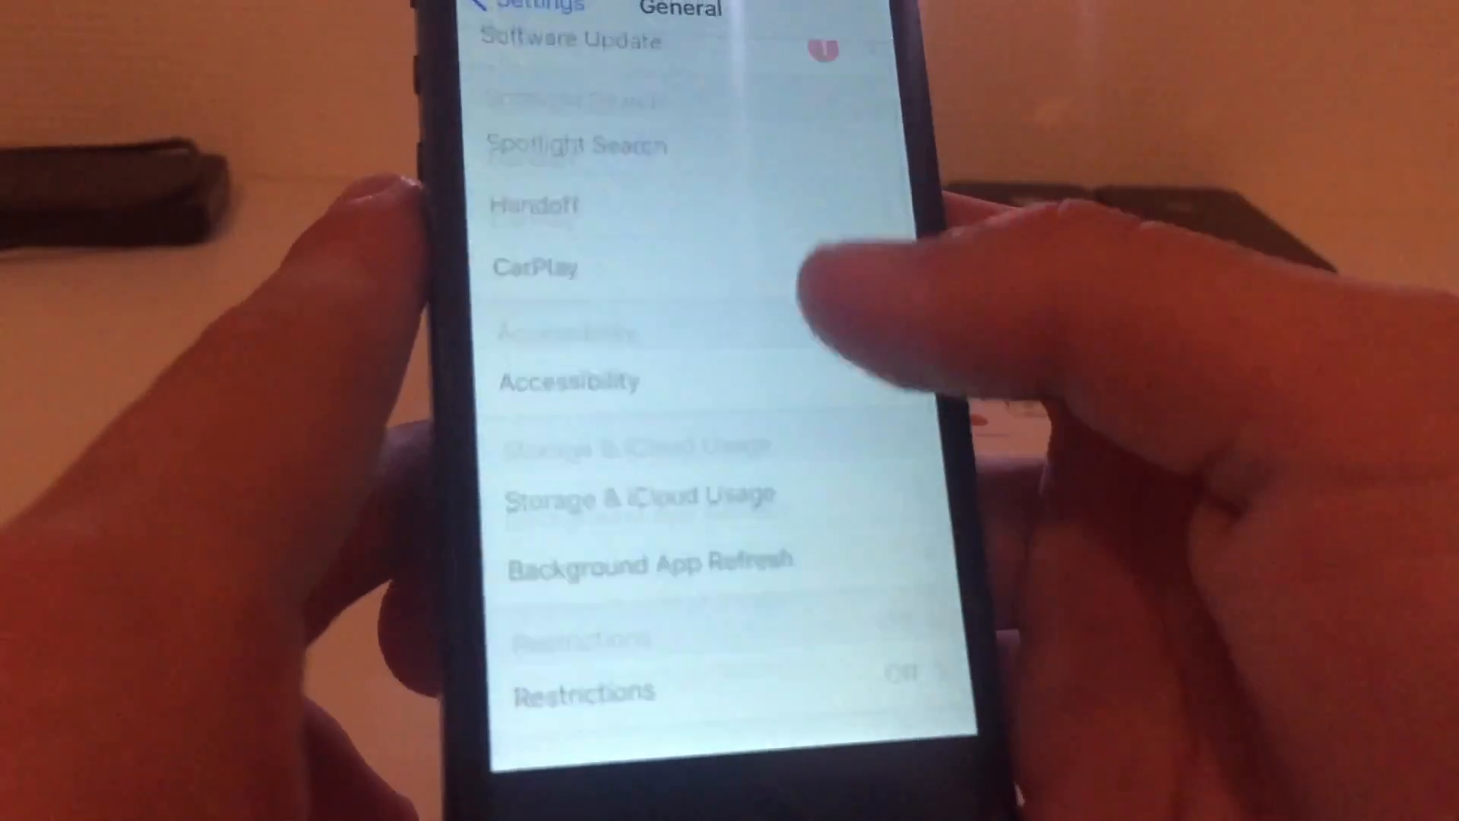
left_click(572, 381)
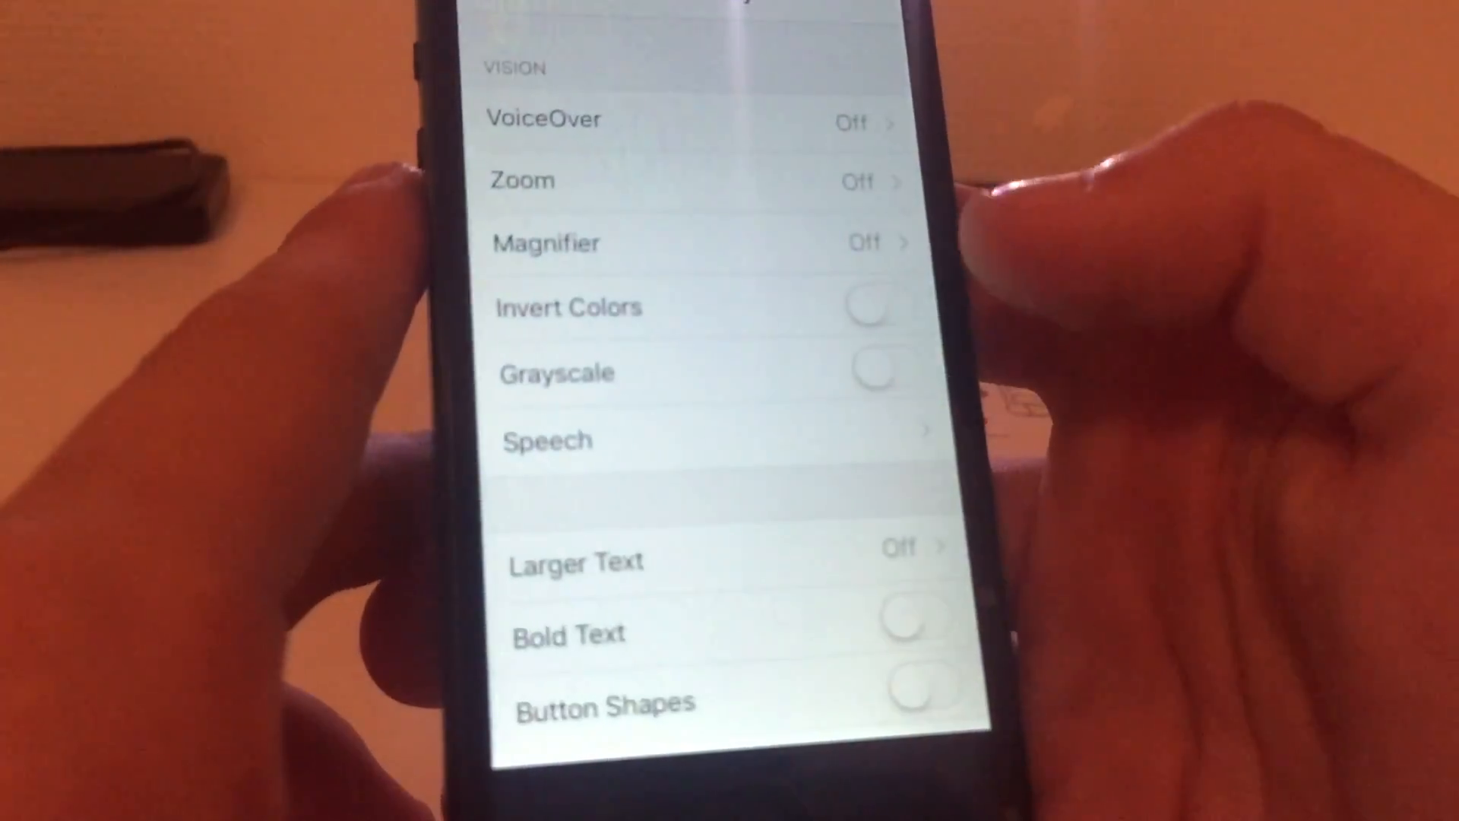
scroll("down", 3)
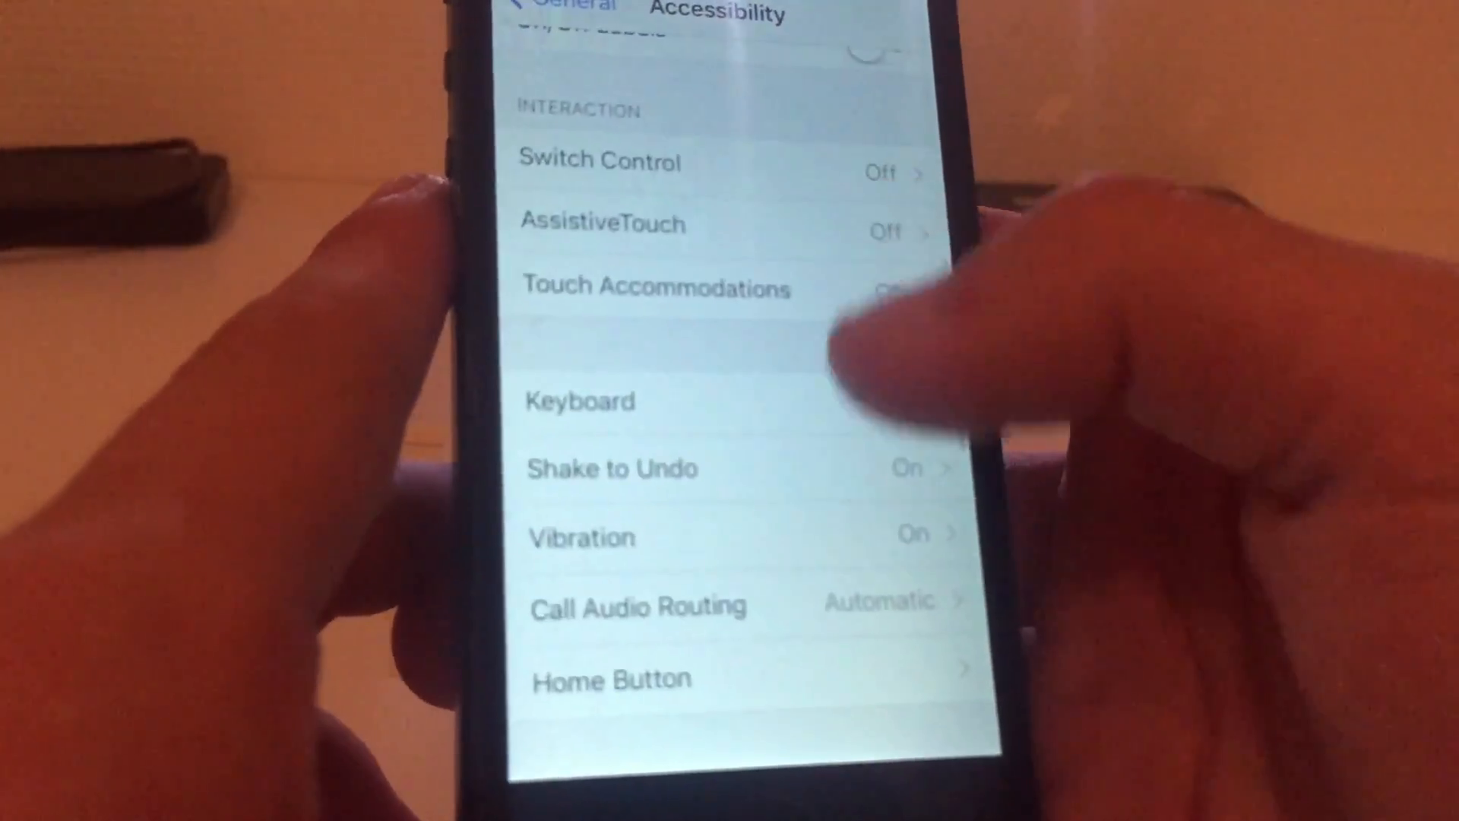
scroll("down", 3)
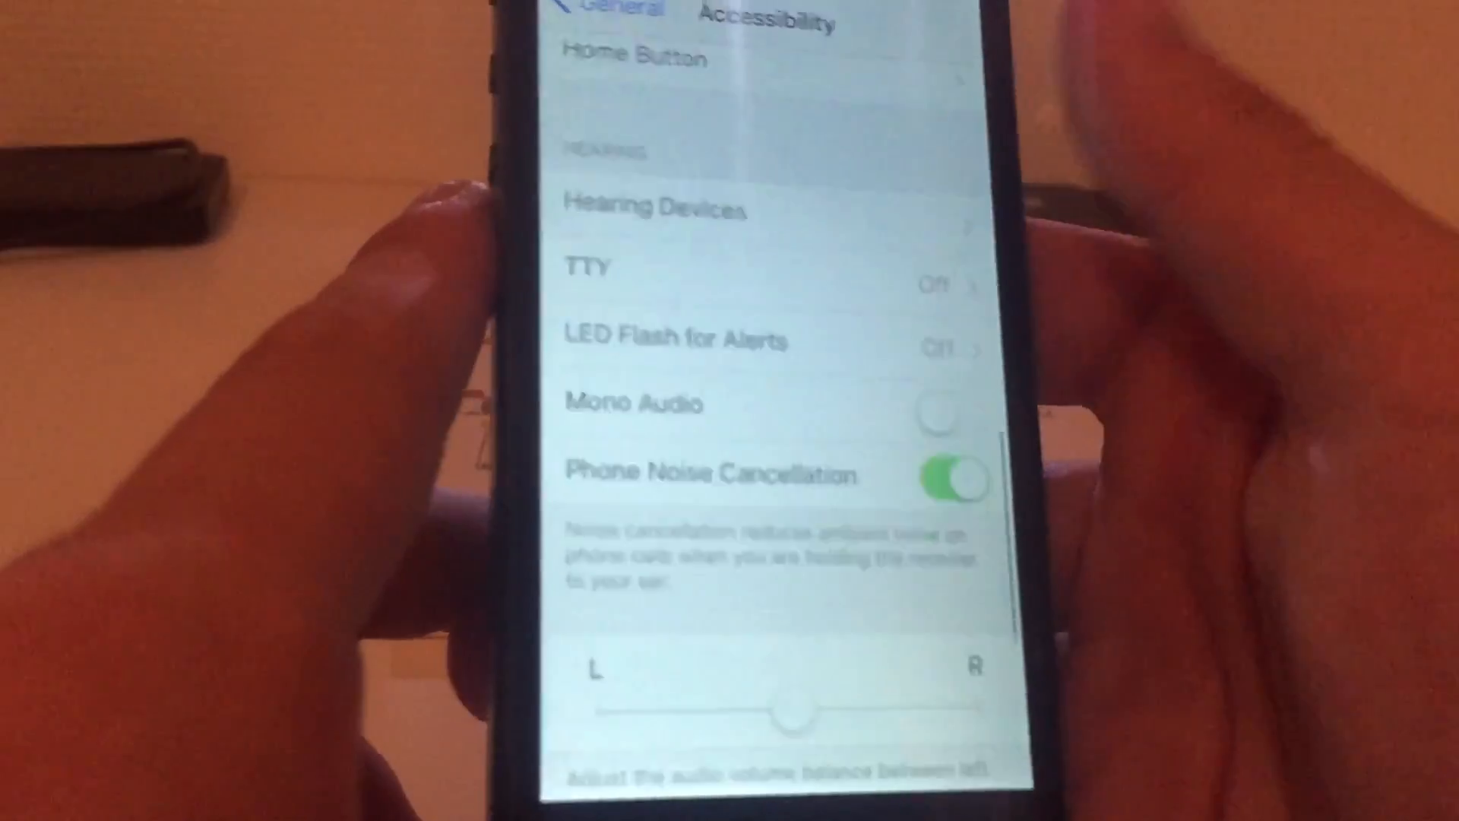
scroll("down", 3)
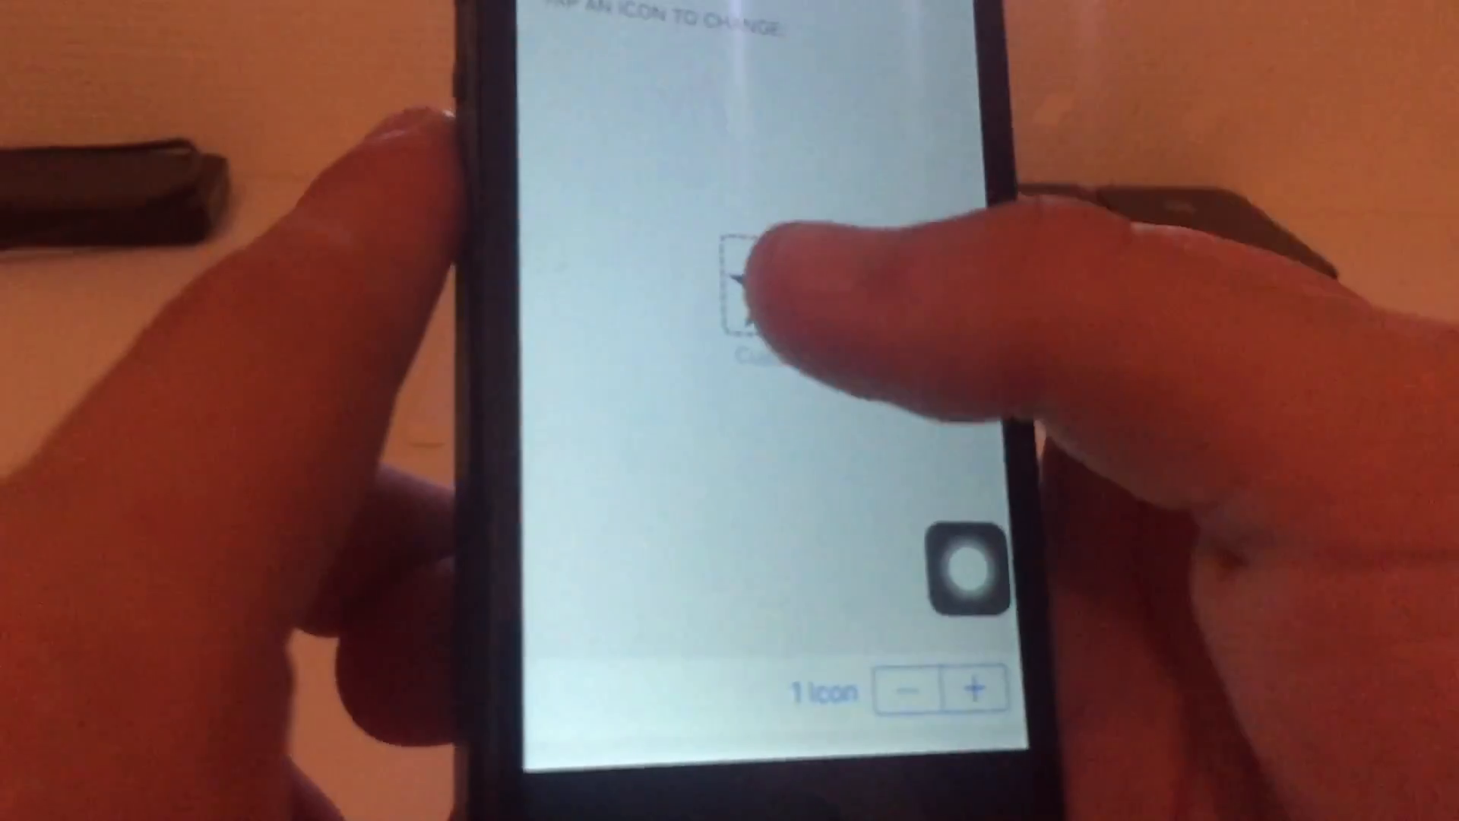
Step: Open the action list for the single remaining custom top-level menu icon
left_click(735, 289)
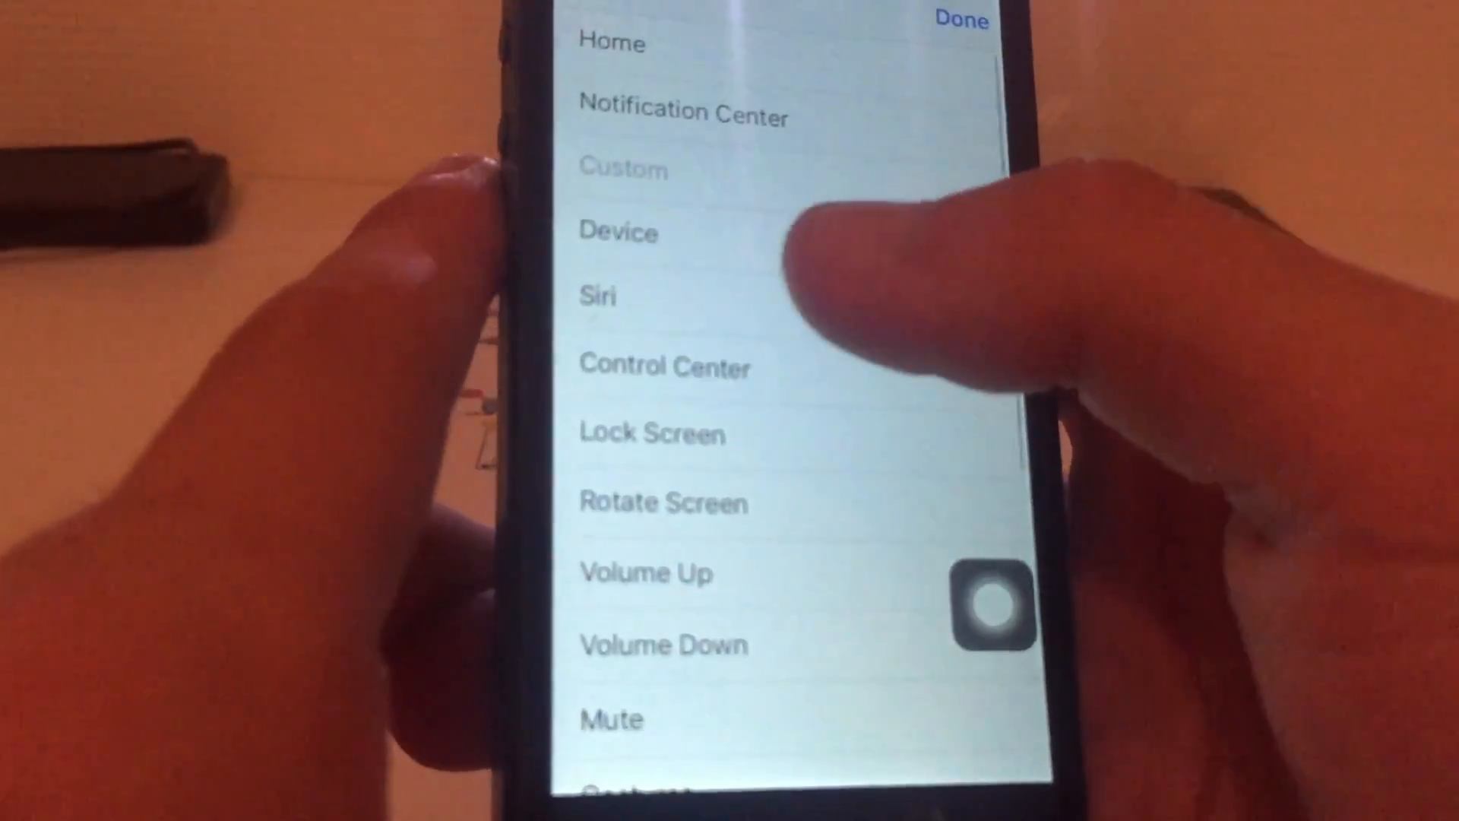